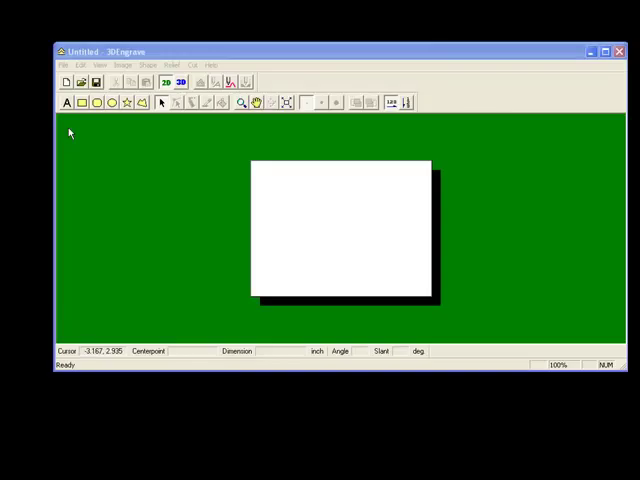
mouse_move(308, 130)
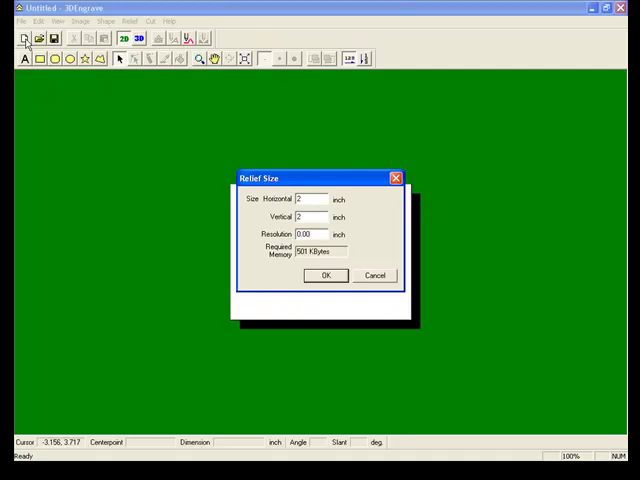
Create the 2 x 2 inch relief at 0.006 inch resolution.
click(308, 234)
text(6)
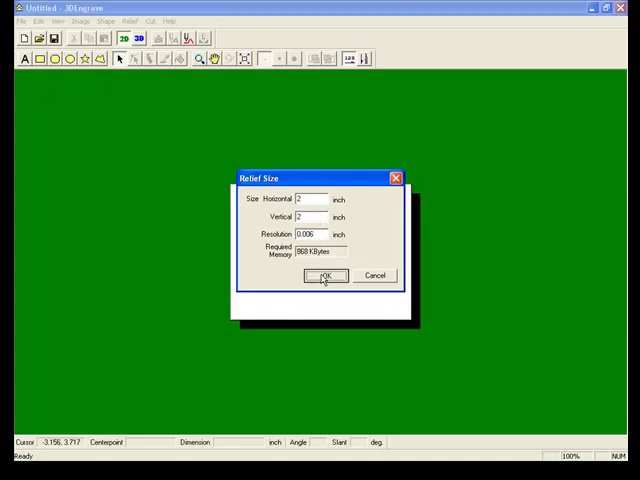
click(324, 276)
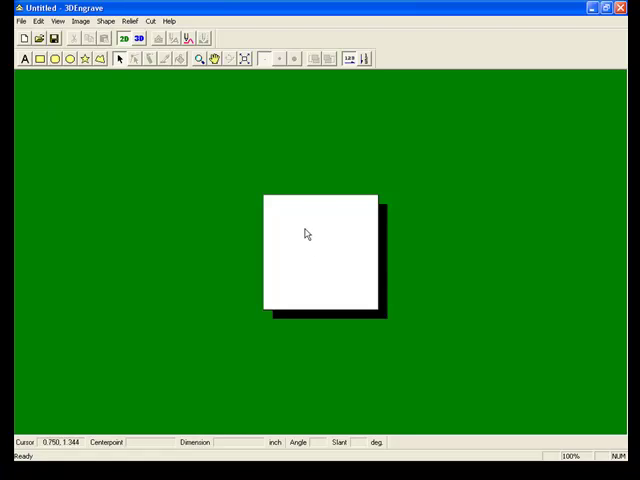
mouse_move(247, 59)
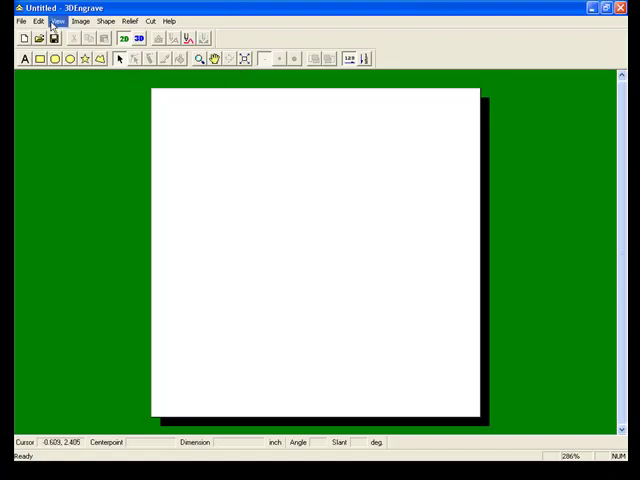
Set the grid to 0.125 inch spacing, shown as lines.
click(57, 21)
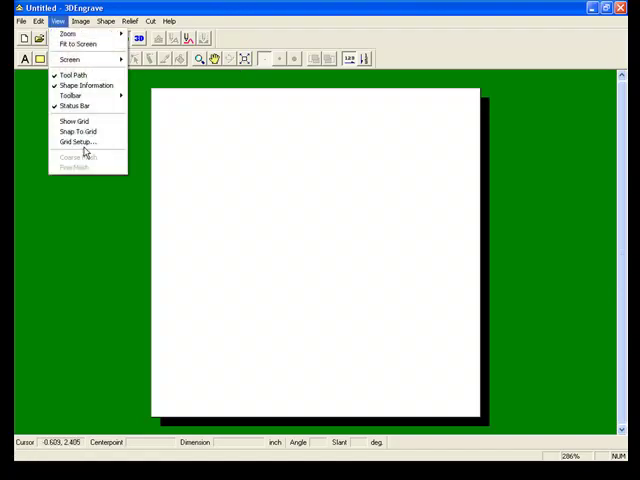
click(78, 141)
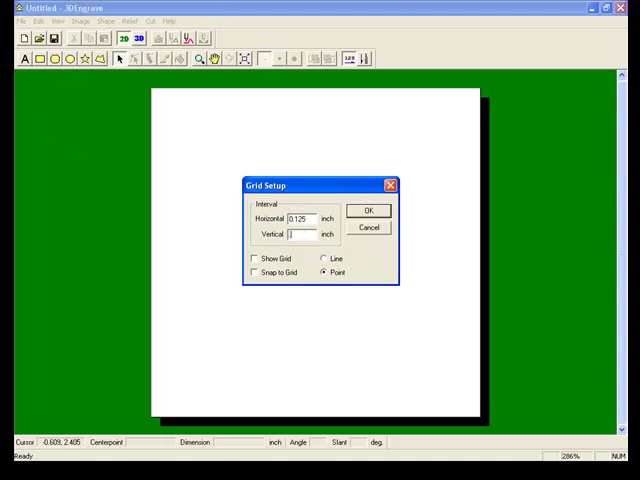
text(0.125)
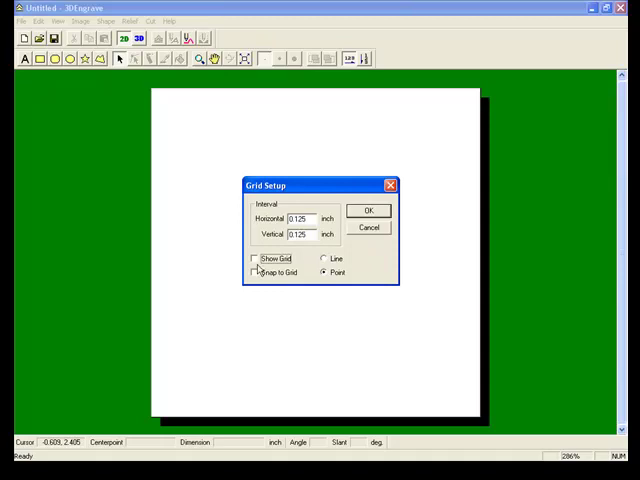
click(253, 258)
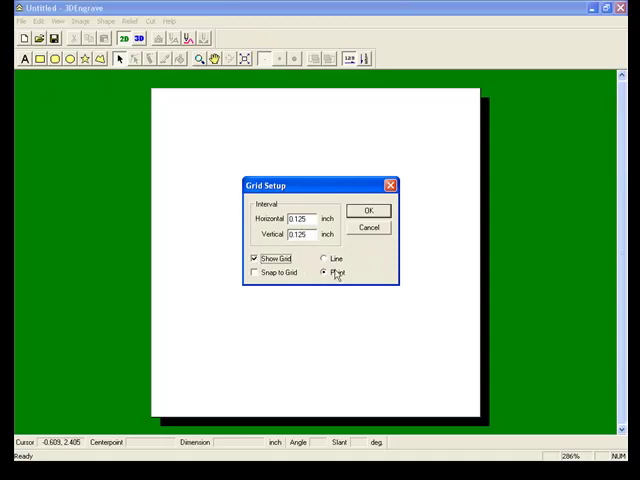
click(325, 259)
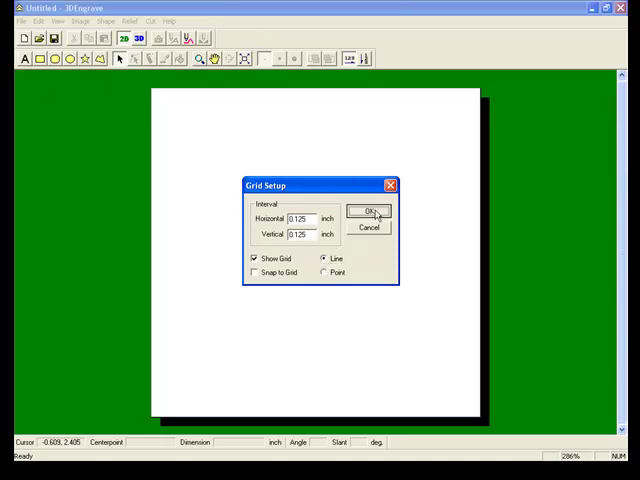
click(366, 213)
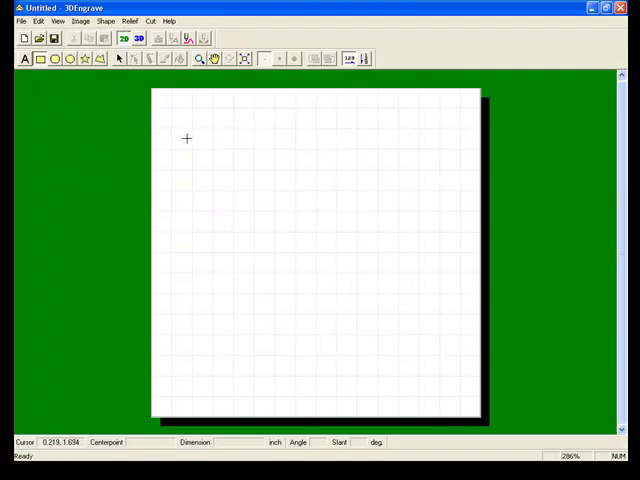
Drag a 1.502 inch square centred at 1.002, 1.002 and select it.
drag(191, 128, 441, 377)
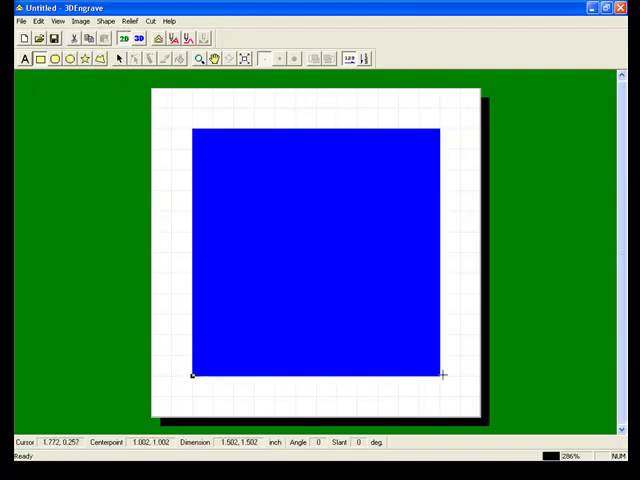
click(315, 250)
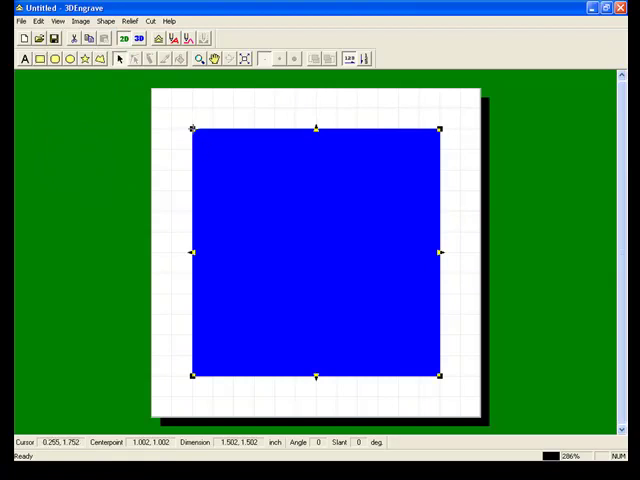
drag(193, 128, 158, 168)
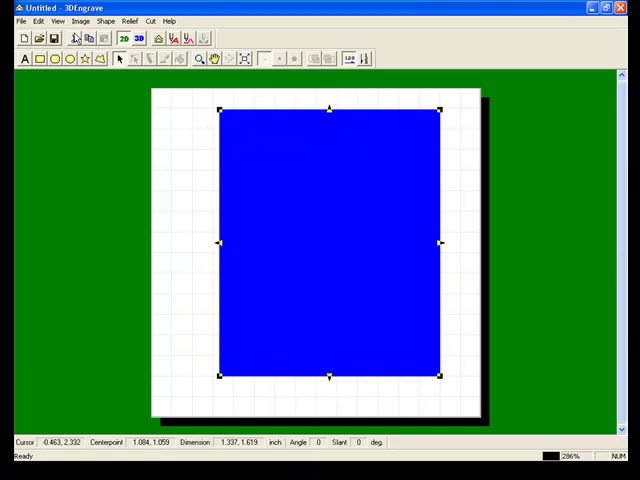
click(38, 20)
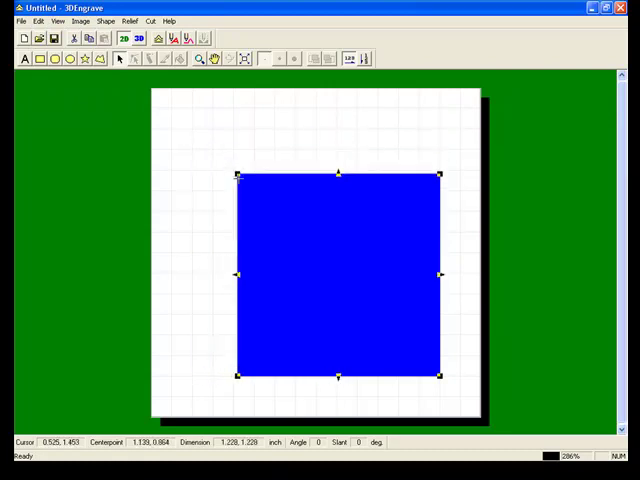
drag(240, 175, 200, 133)
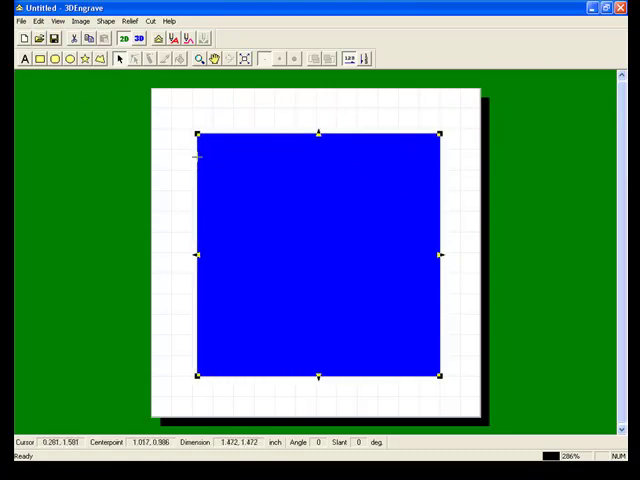
drag(198, 133, 248, 188)
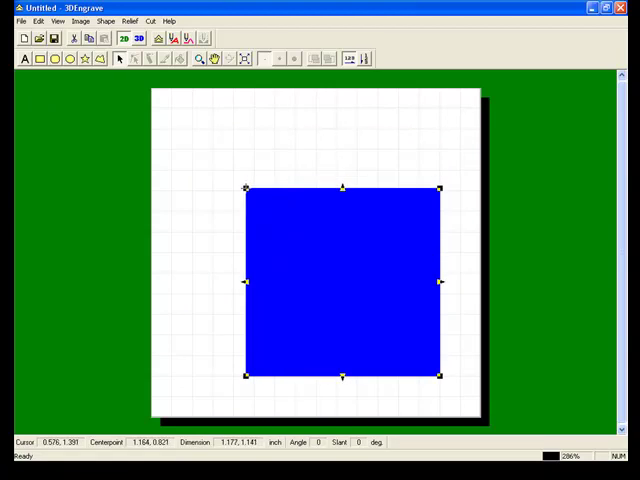
click(38, 20)
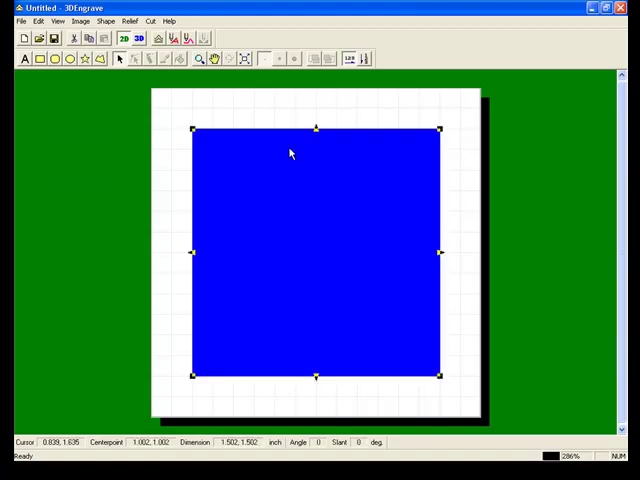
Create a flat-profile relief of the square, 0.05 inch high, with smoothing off.
right_click(292, 153)
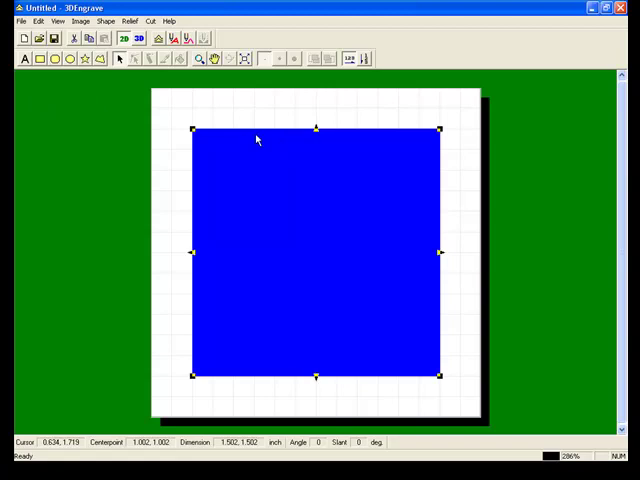
click(160, 38)
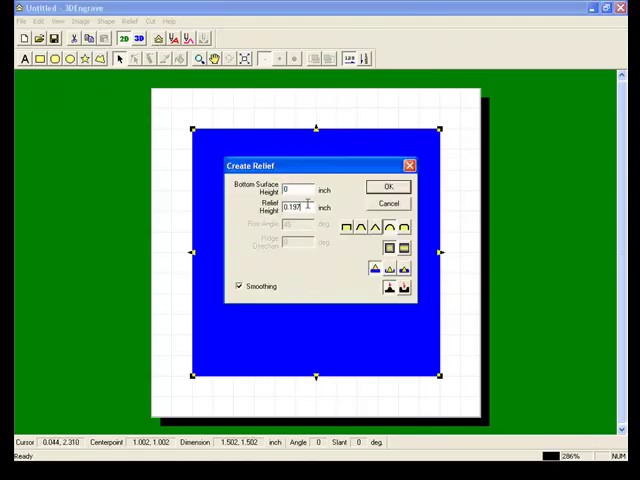
text(0.1)
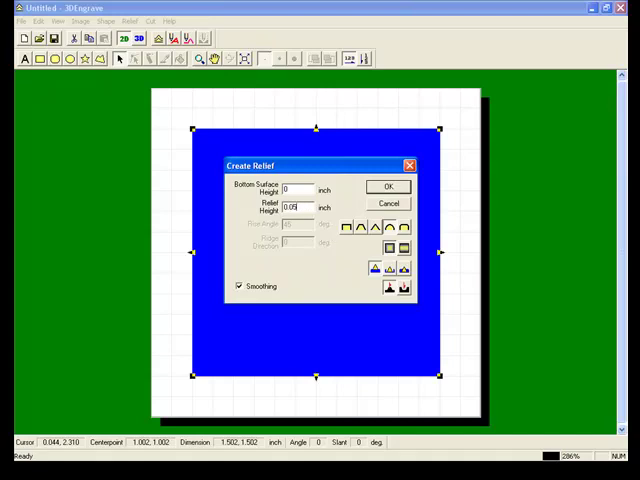
click(348, 225)
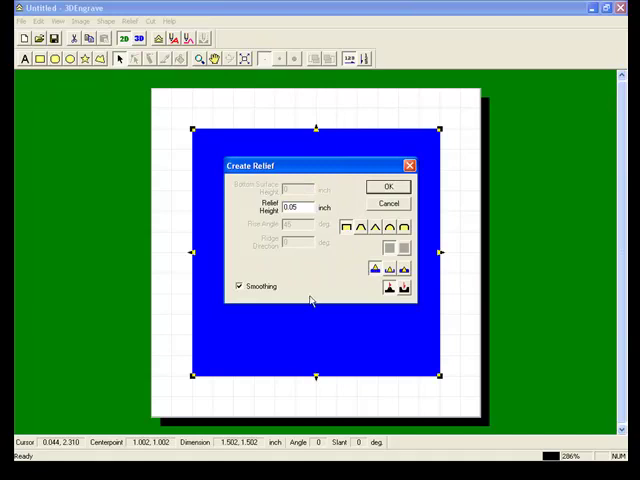
click(240, 286)
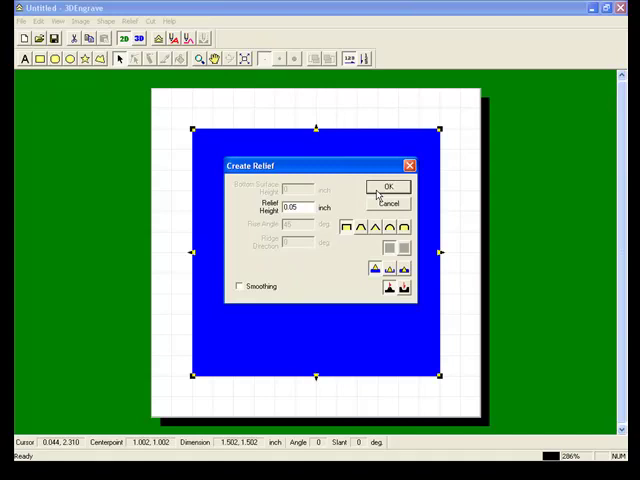
click(386, 187)
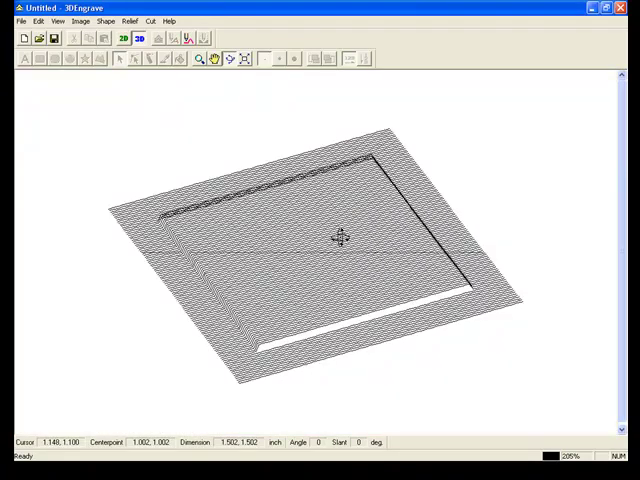
mouse_move(180, 147)
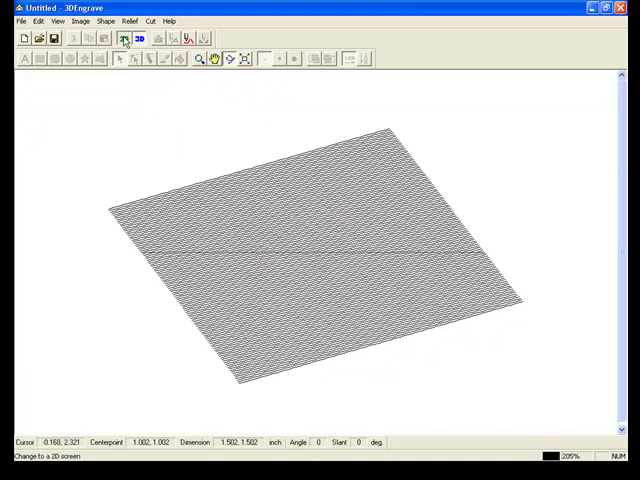
Switch from the 3D model to the 2D drawing view.
click(123, 38)
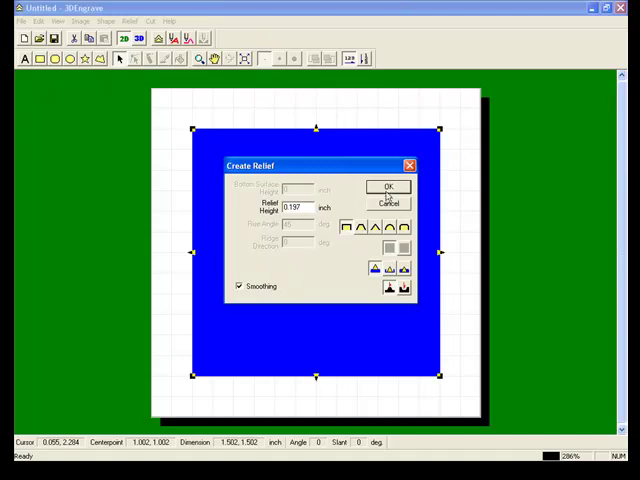
Rebuild the flat relief at 0.197 inch height and orbit the 3D view.
click(386, 187)
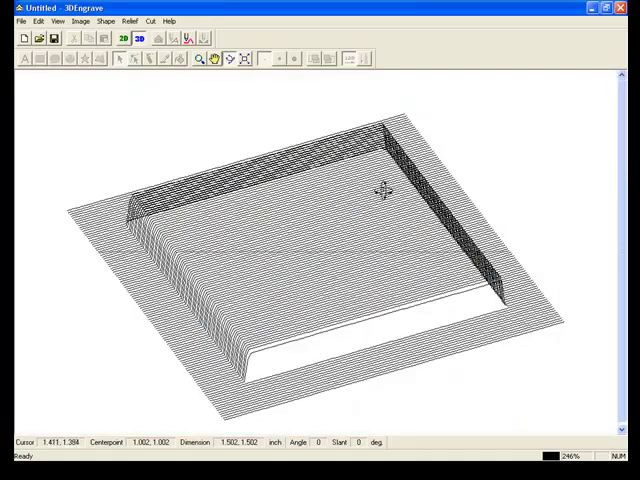
drag(378, 192, 238, 276)
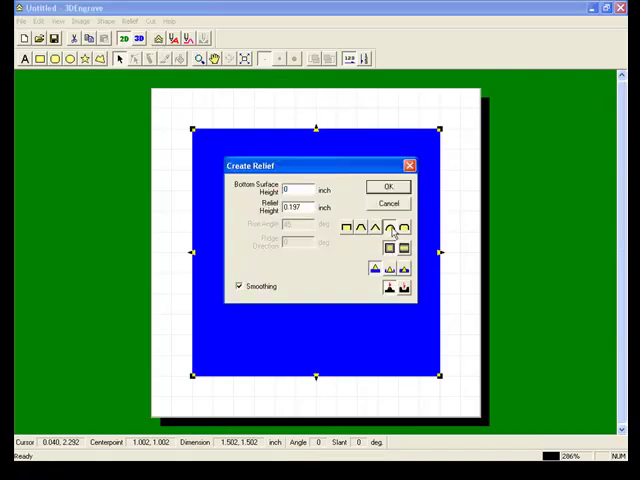
mouse_move(390, 205)
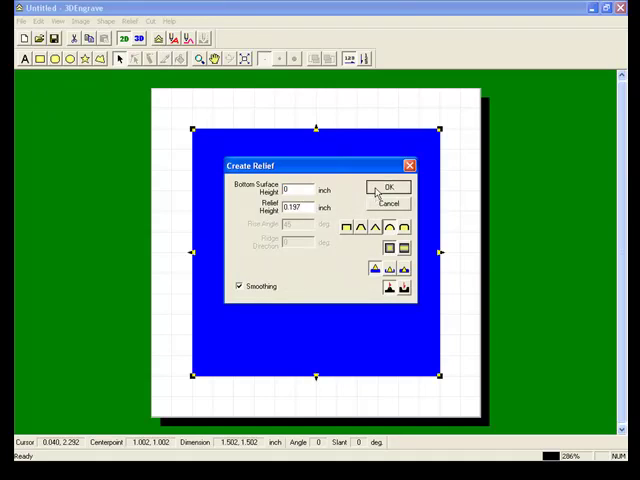
Create a rounded-profile, smoothed relief of the square at 0.197 inch.
click(388, 188)
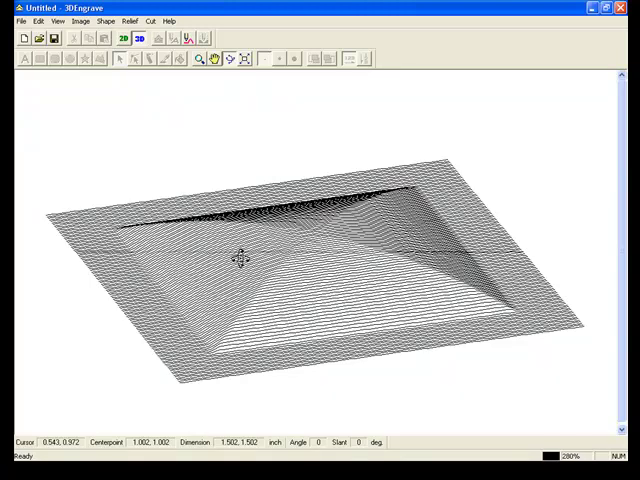
mouse_move(238, 258)
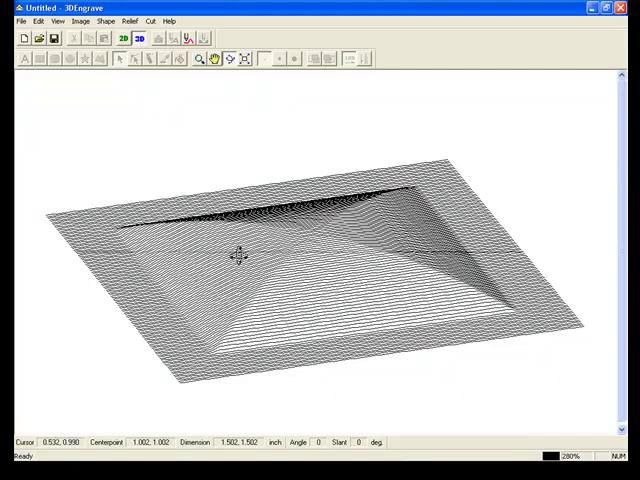